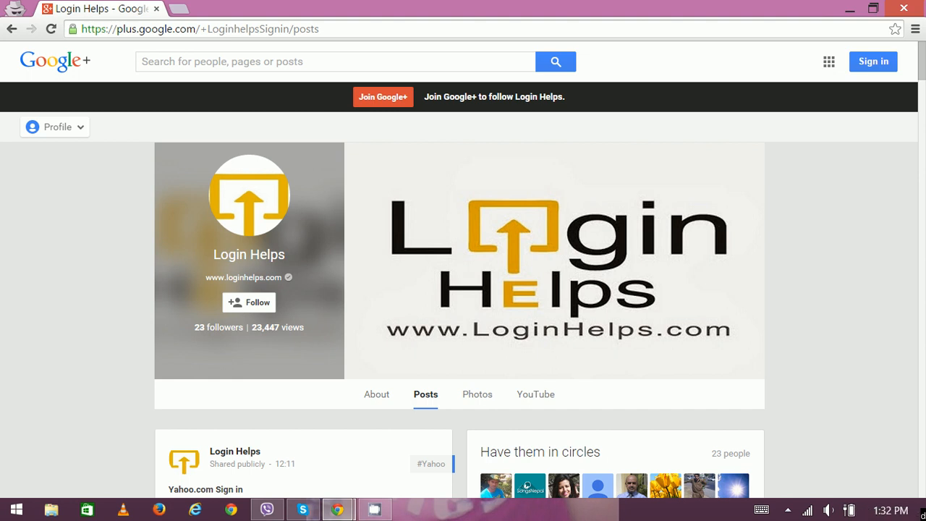
{"action": "mouse_move", "coordinate": [176, 23]}
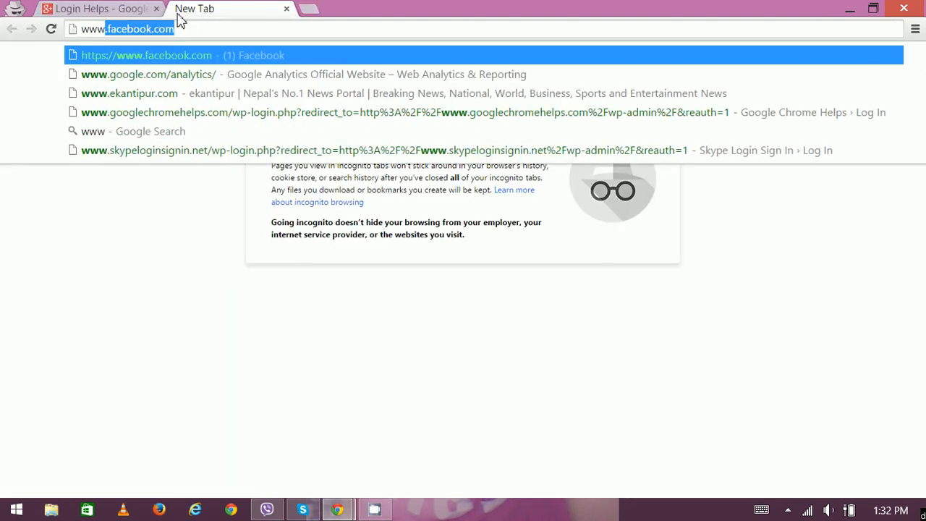
{"action": "type", "text": "www.gmail.com/intl/en/mail/help/about.html"}
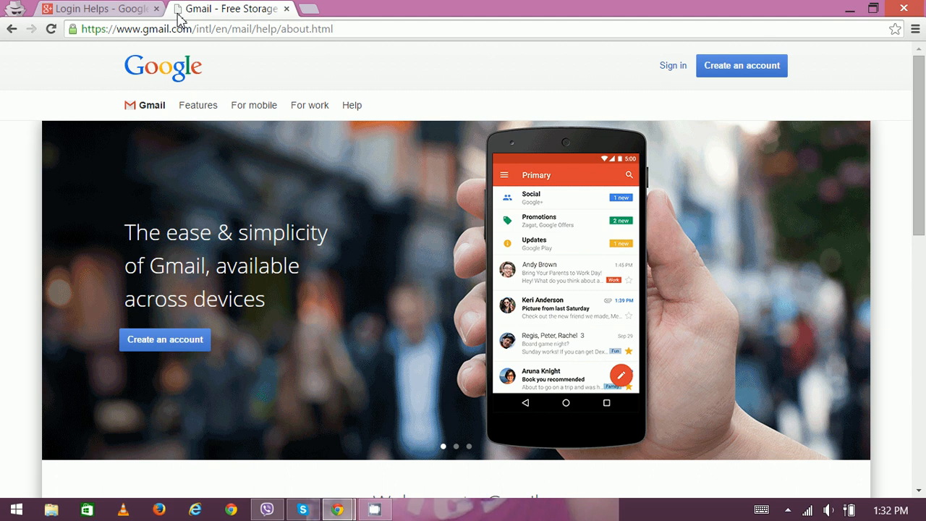
{"action": "mouse_move", "coordinate": [359, 16]}
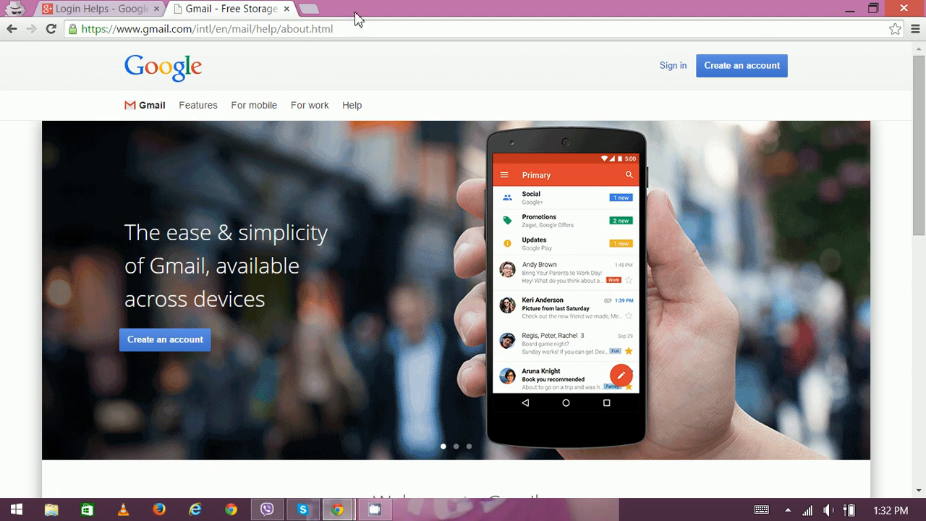
{"action": "mouse_move", "coordinate": [639, 105]}
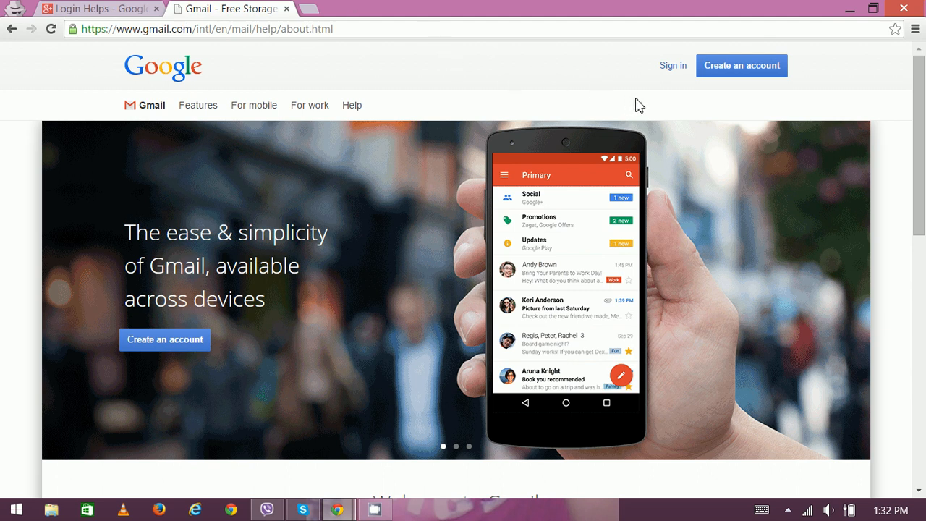
{"action": "left_click", "coordinate": [673, 65]}
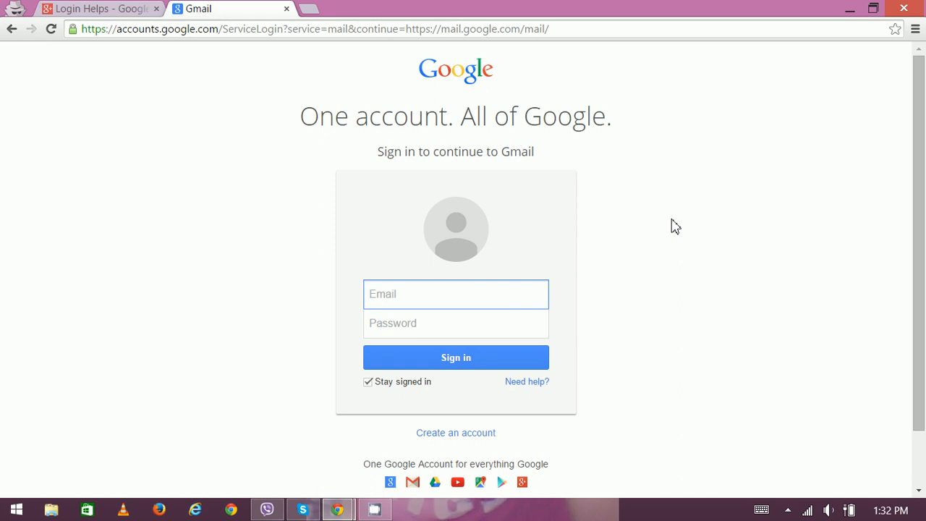
{"action": "mouse_move", "coordinate": [511, 134]}
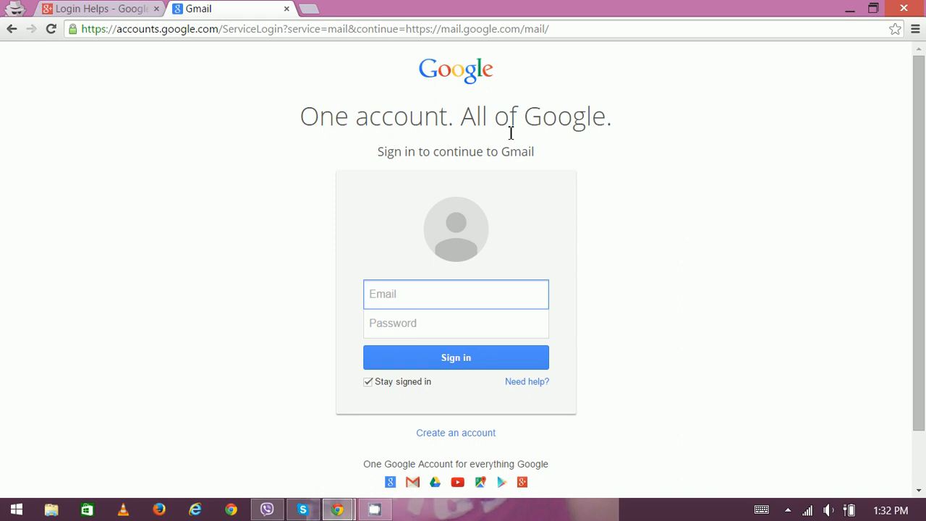
{"action": "left_click", "coordinate": [456, 293]}
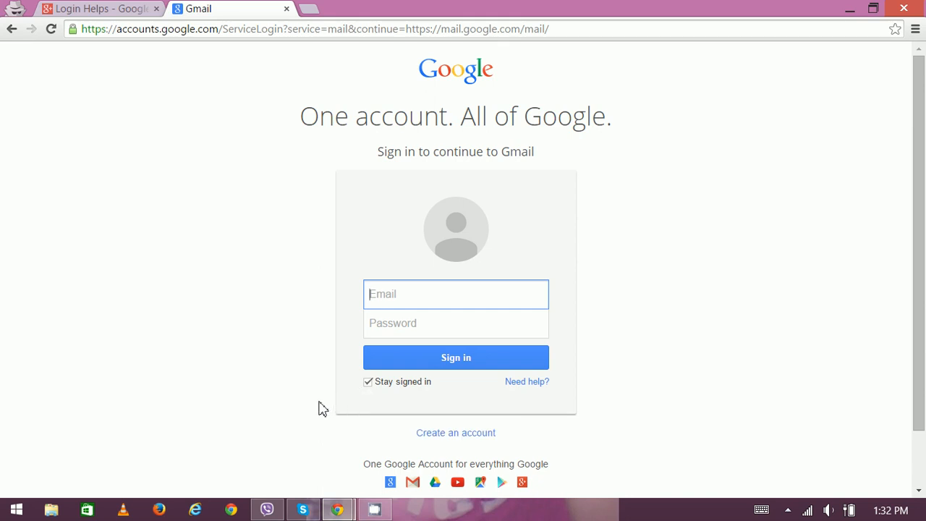
{"action": "mouse_move", "coordinate": [295, 322]}
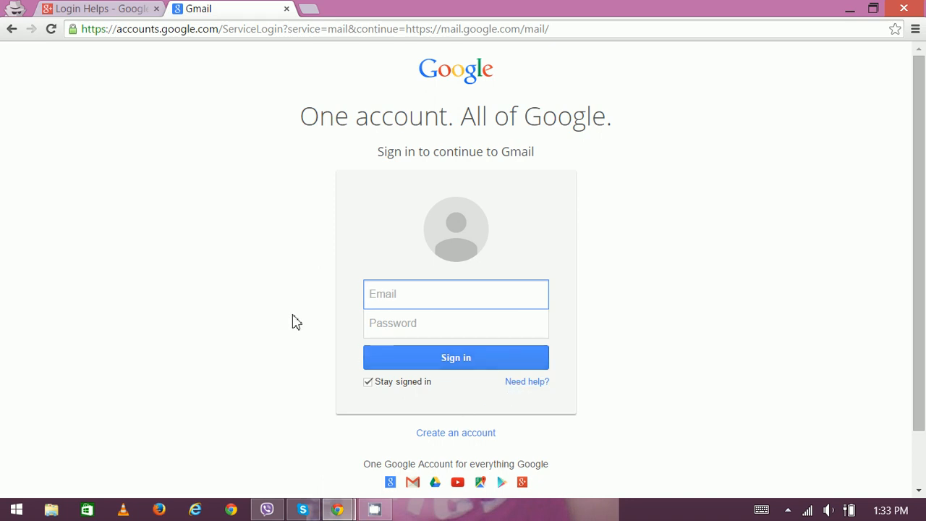